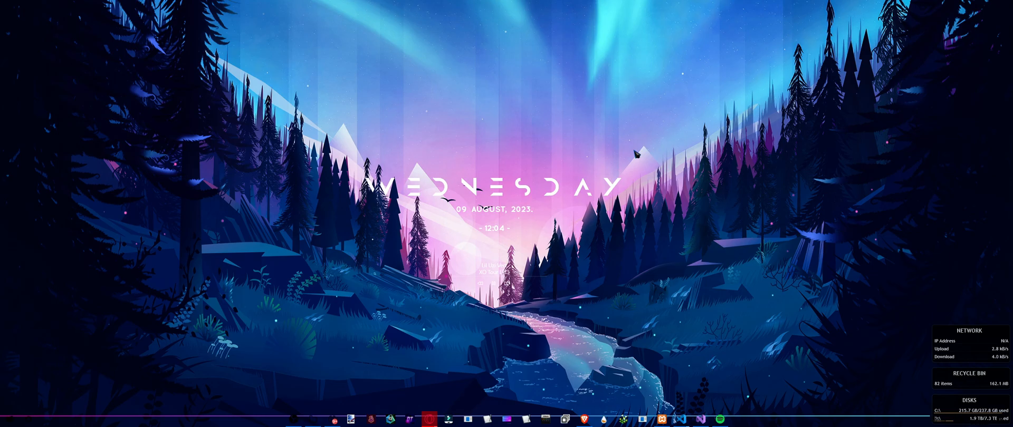
Launch Control Panel showing all items as large icons
left_click(9, 419)
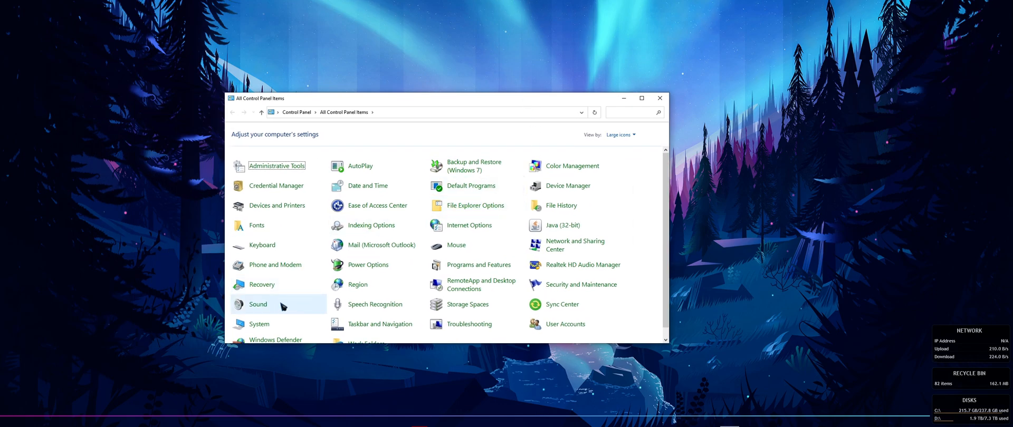
Go into Sound and bring up the Speakers (HyperX Quadcast) properties
left_click(258, 304)
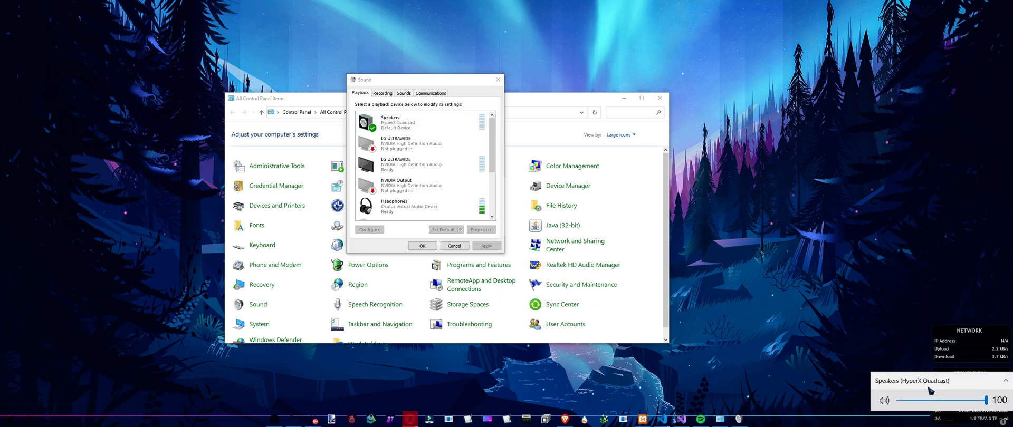
left_click(401, 123)
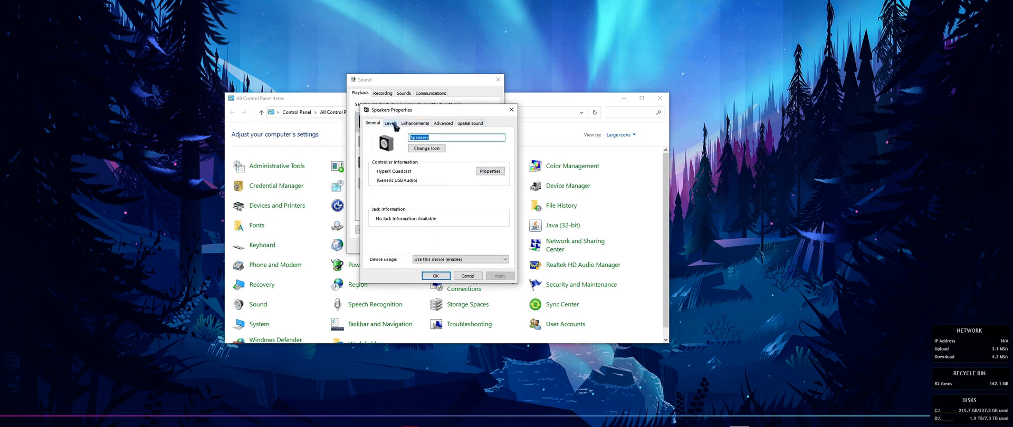
Switch to the Levels view and raise the microphone level from 70 to 80
left_click(391, 123)
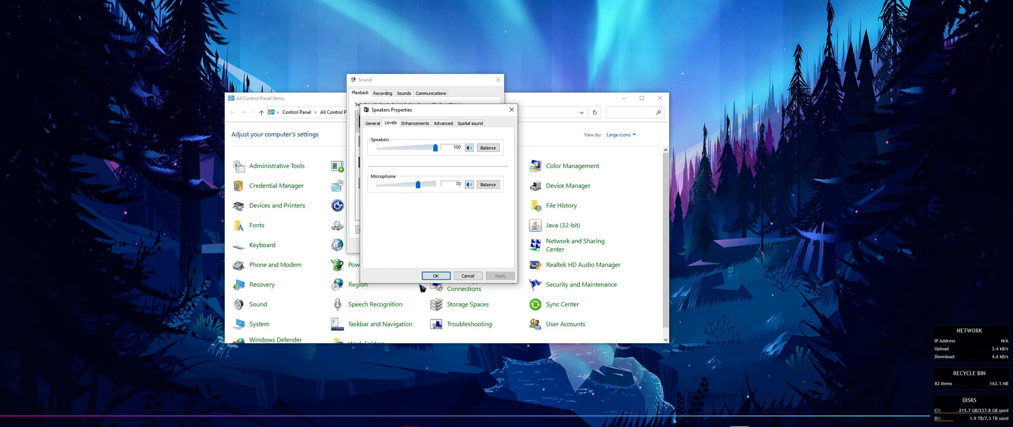
left_click_drag(402, 183, 426, 184)
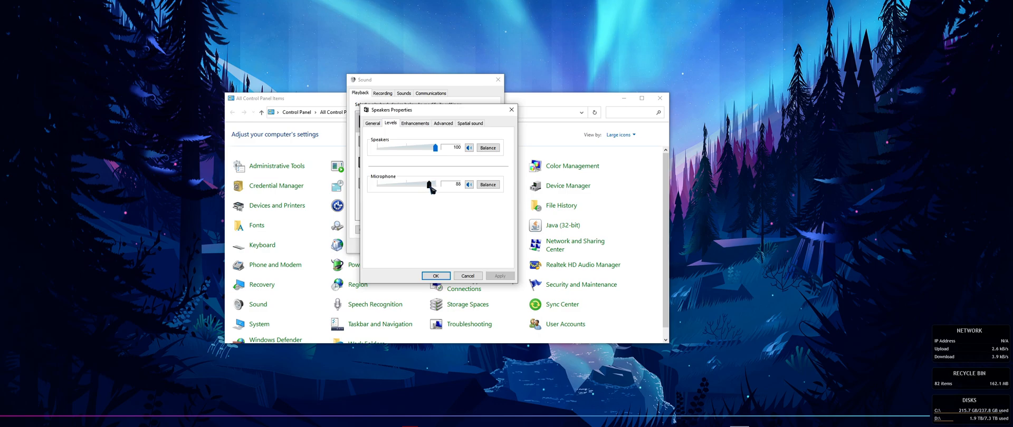
Adjust the microphone slider back and forth until it settles at 50, unmuted
left_click_drag(428, 184, 434, 184)
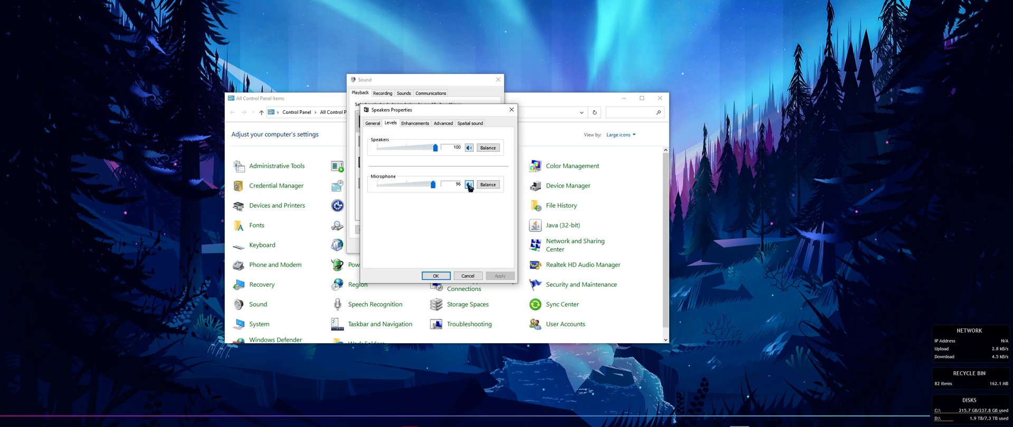
left_click_drag(432, 184, 391, 183)
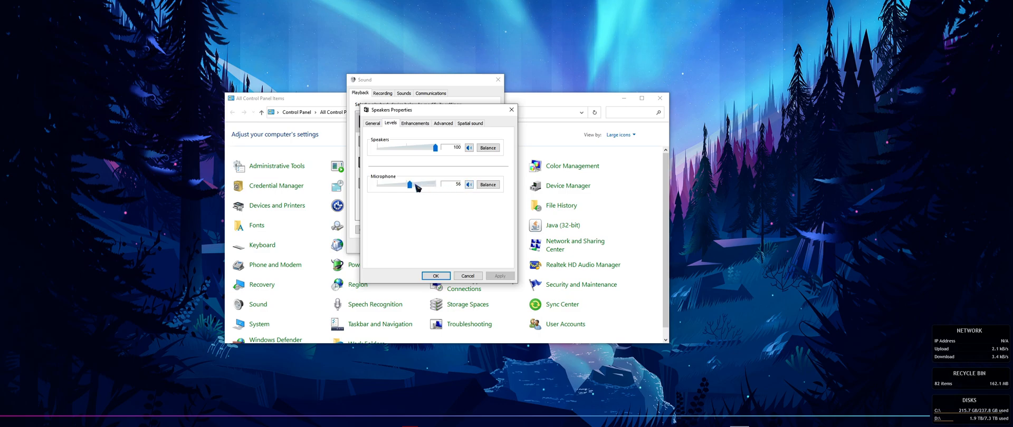
left_click_drag(434, 184, 397, 183)
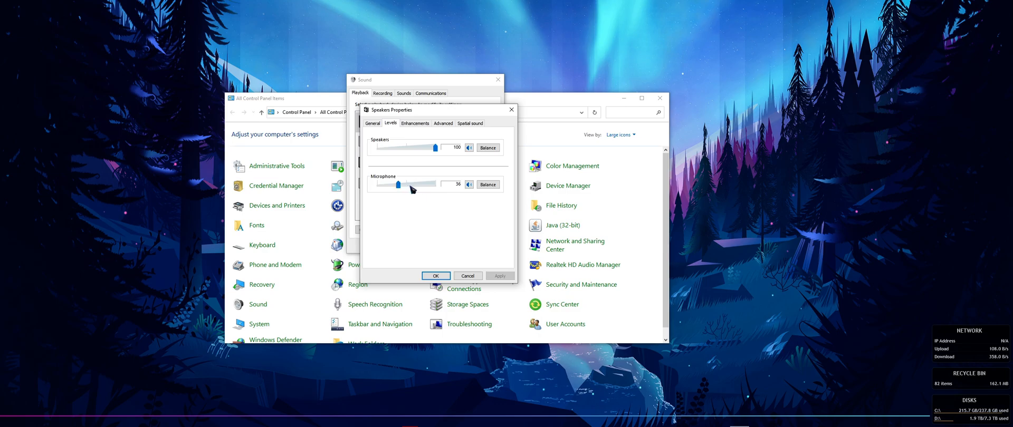
left_click_drag(398, 184, 413, 185)
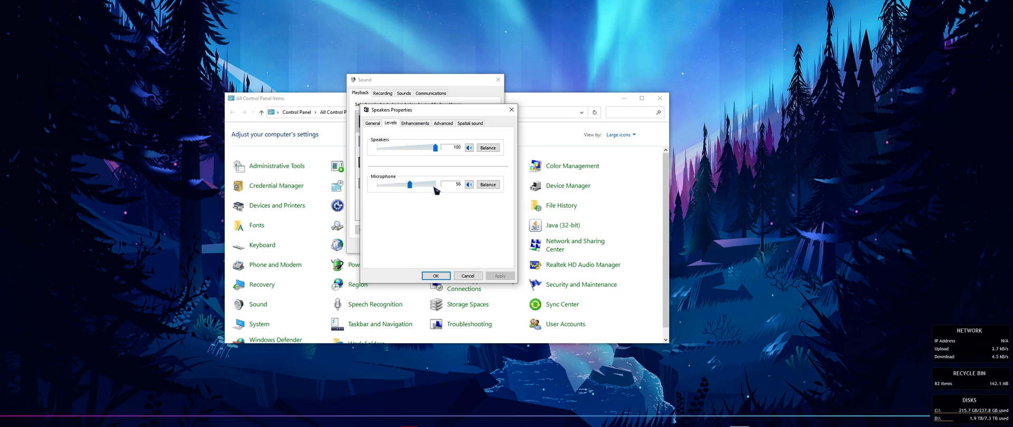